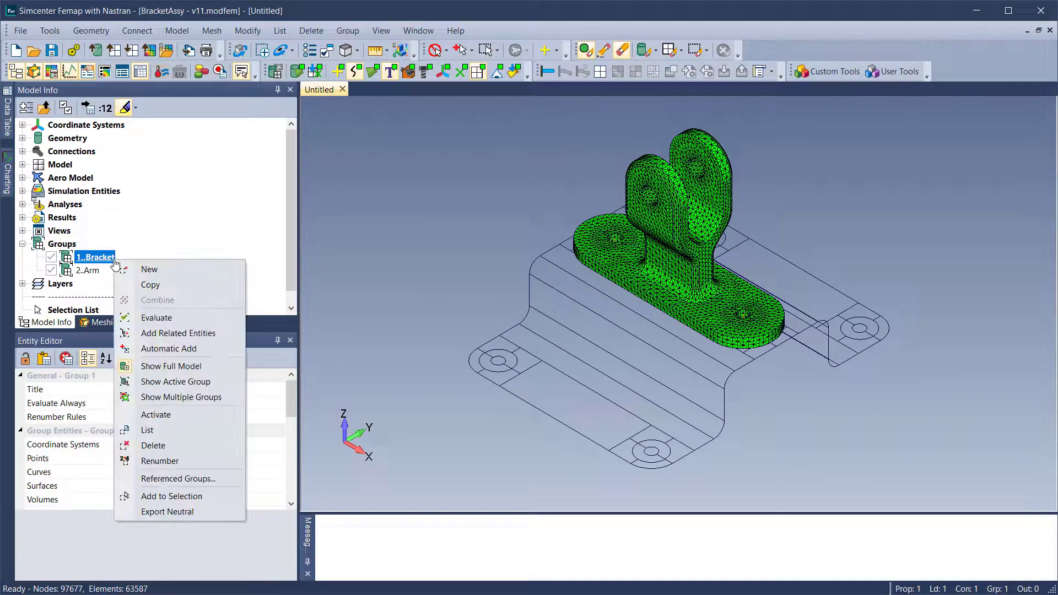
pyautogui.moveTo(175, 381)
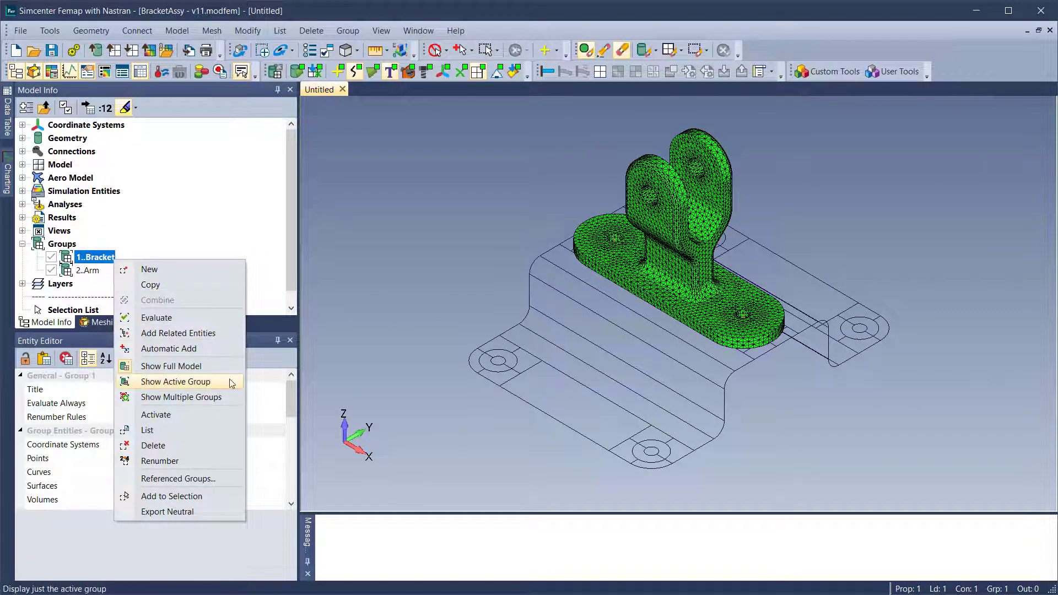
# - Show only the active Bracket group, hiding the green meshed arm
pyautogui.click(174, 381)
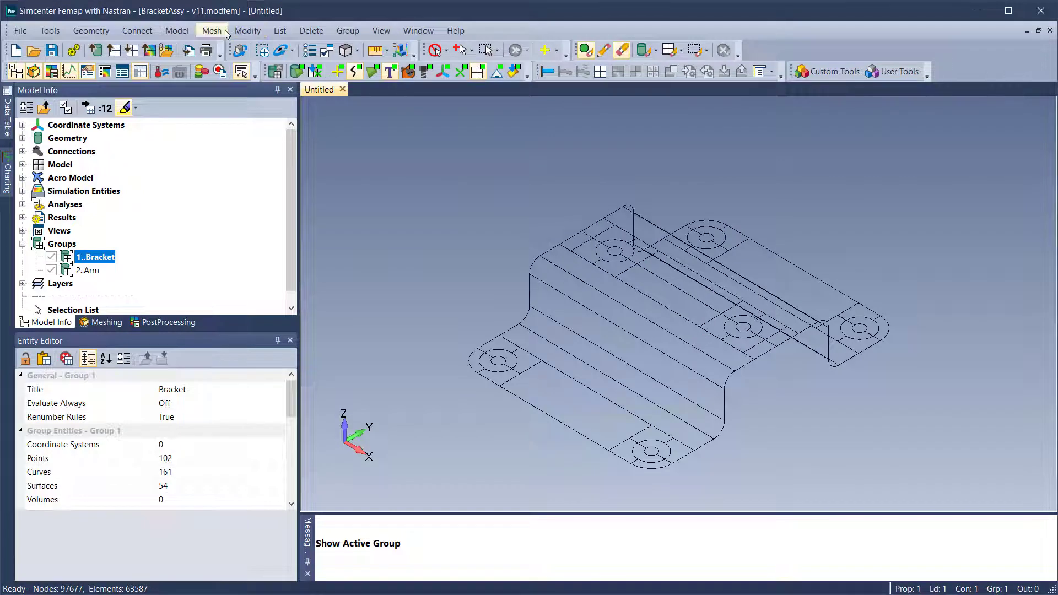
pyautogui.moveTo(453, 186)
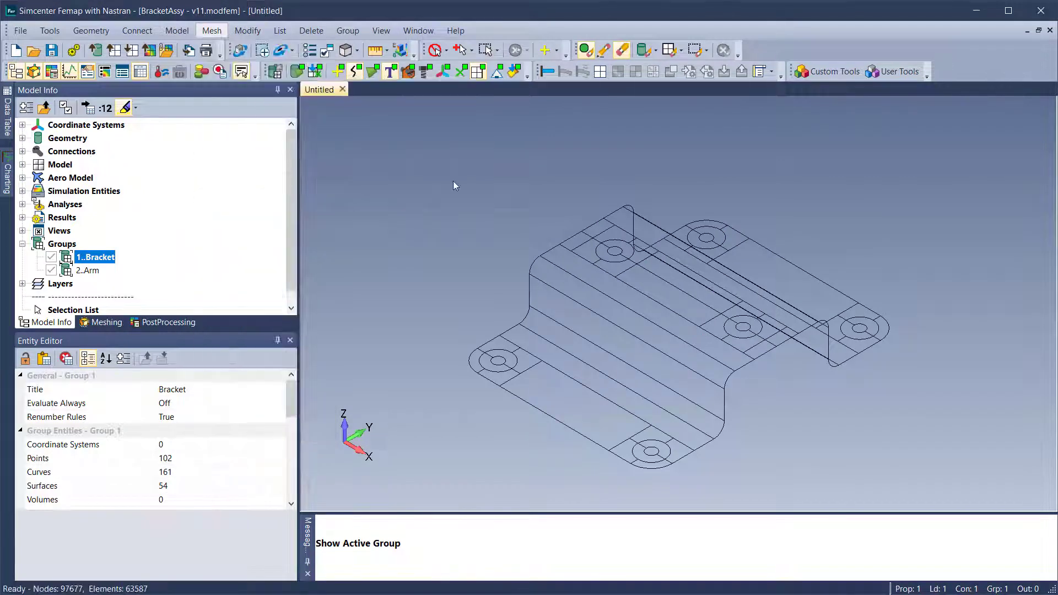
# - Mesh the bracket's 54 surfaces and evaluate the Bracket group to include the new mesh
pyautogui.click(222, 496)
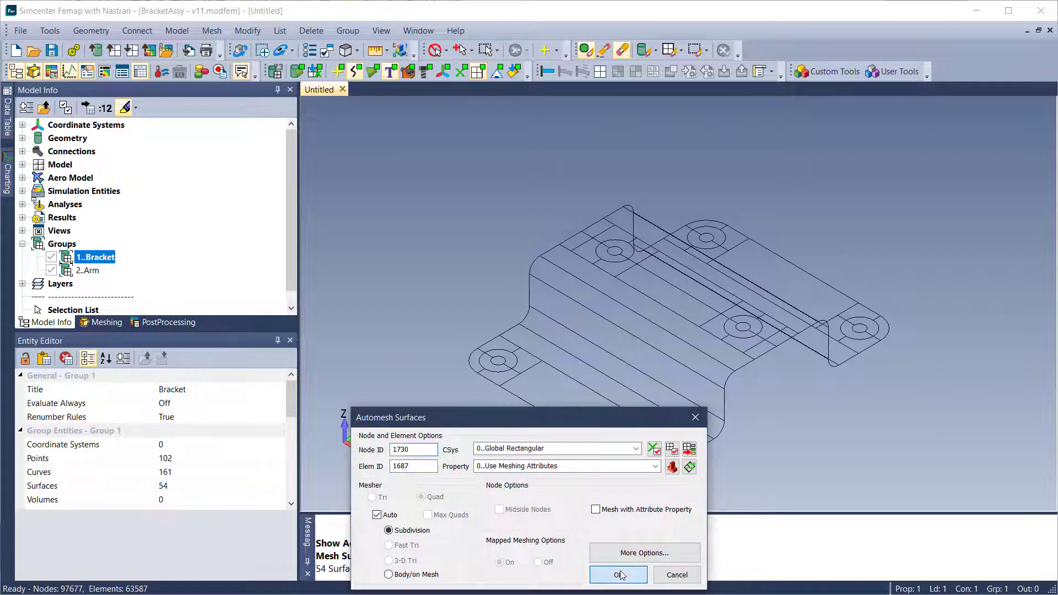
pyautogui.click(616, 574)
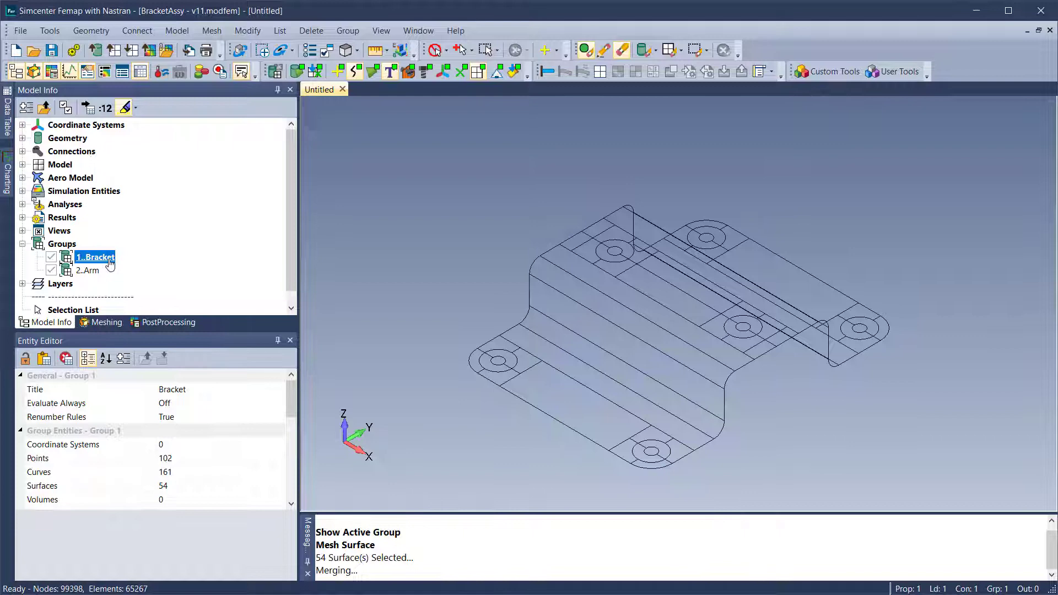
pyautogui.rightClick(95, 258)
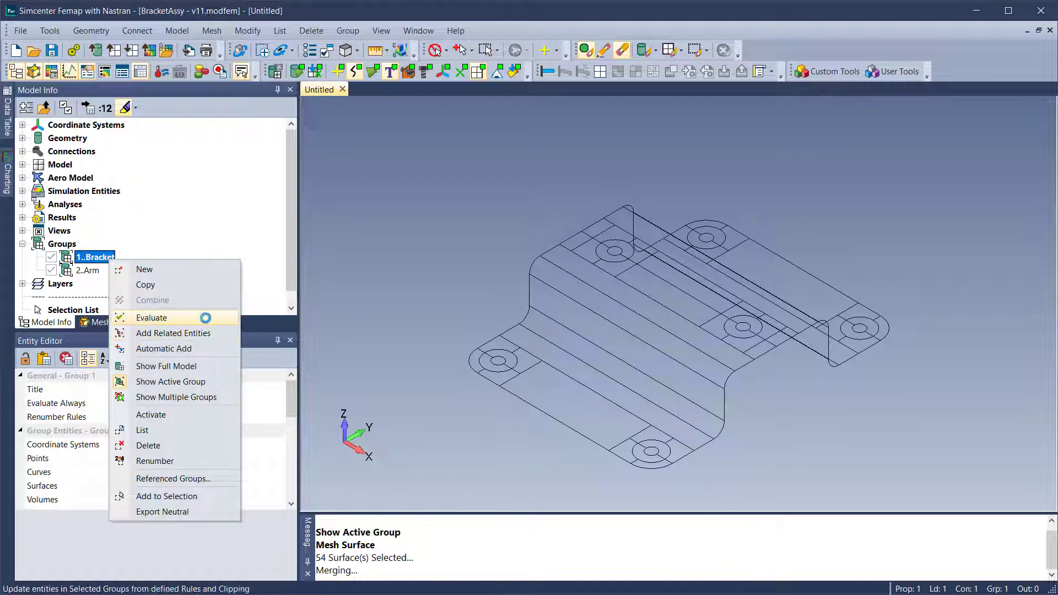
pyautogui.click(153, 317)
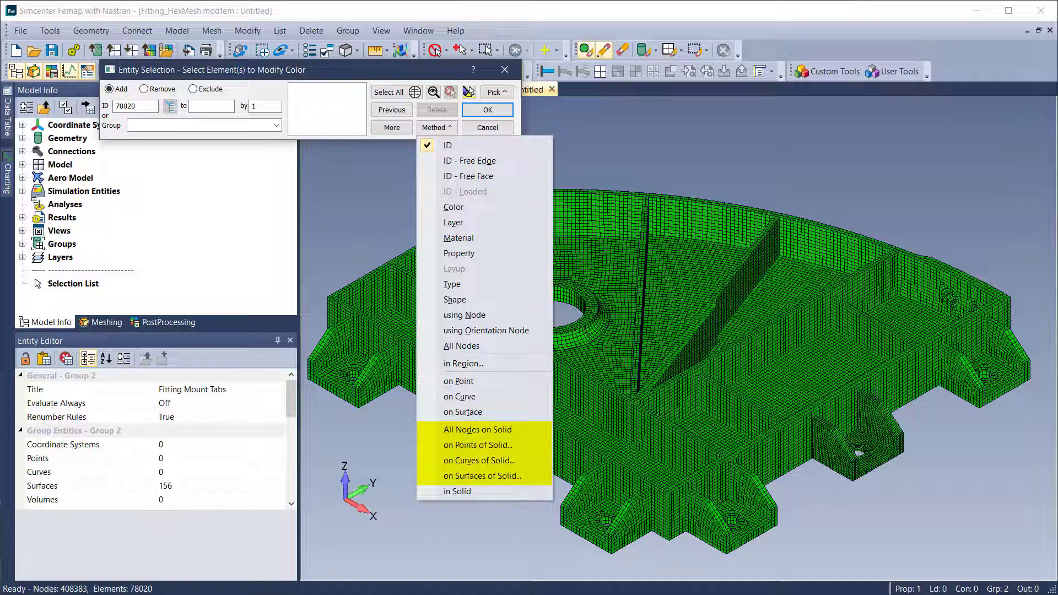
# - Choose a solid-based selection method, e.g. on Surfaces of Solid, for element colour change
pyautogui.click(348, 30)
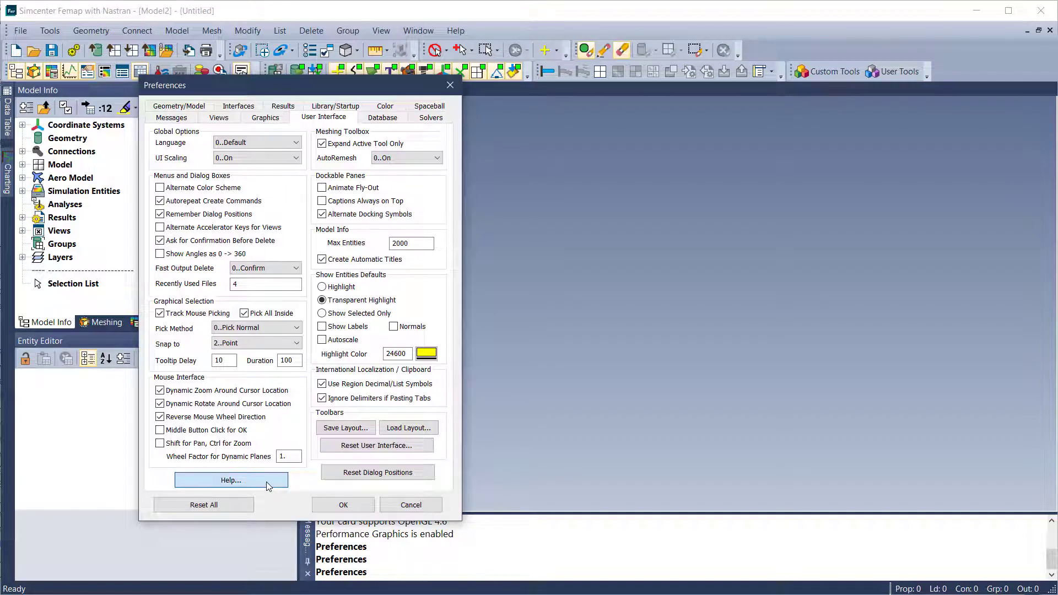
# - Open Help Options from the User Interface preferences, showing Online HTML help type
pyautogui.click(230, 480)
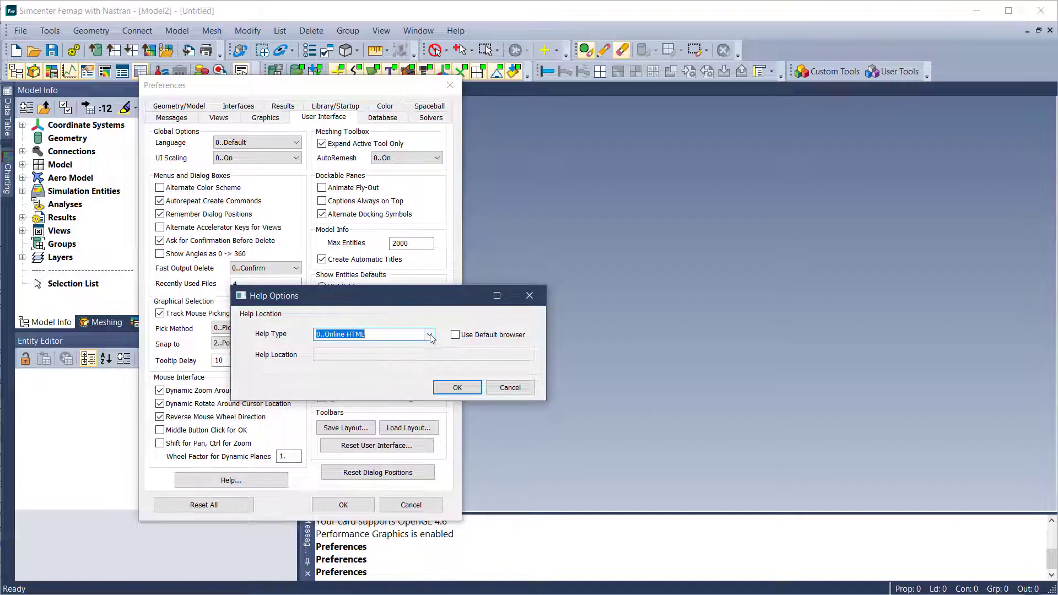
pyautogui.click(429, 334)
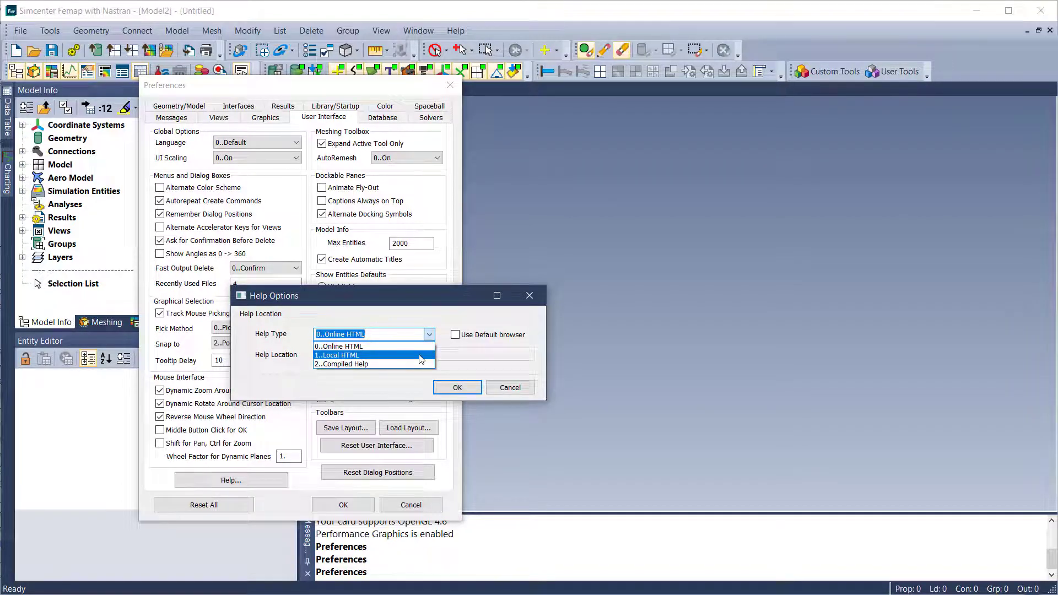
pyautogui.click(337, 355)
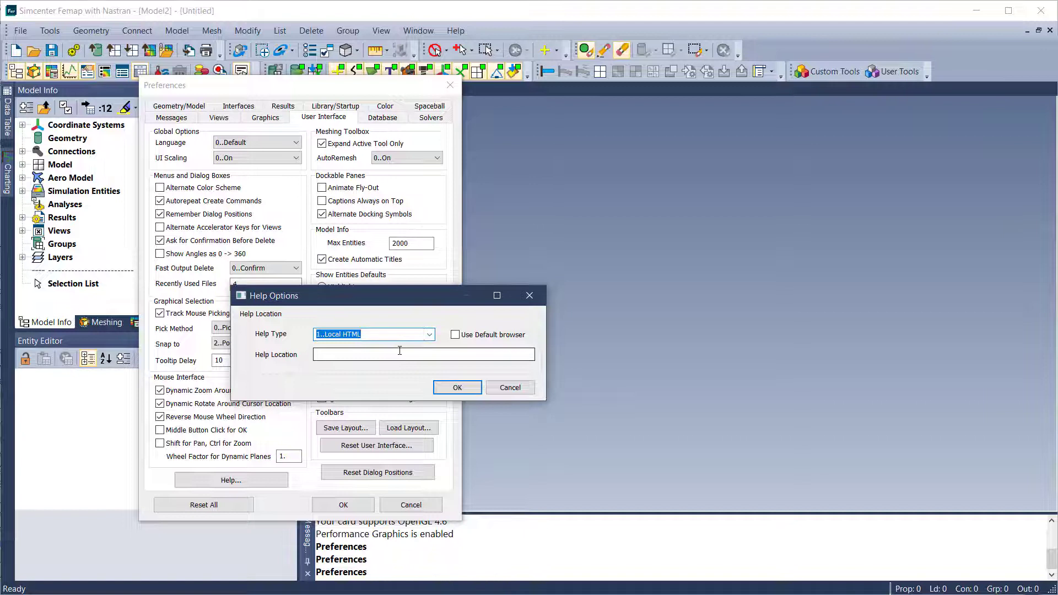
pyautogui.click(423, 353)
pyautogui.write('http://localhost:5000')
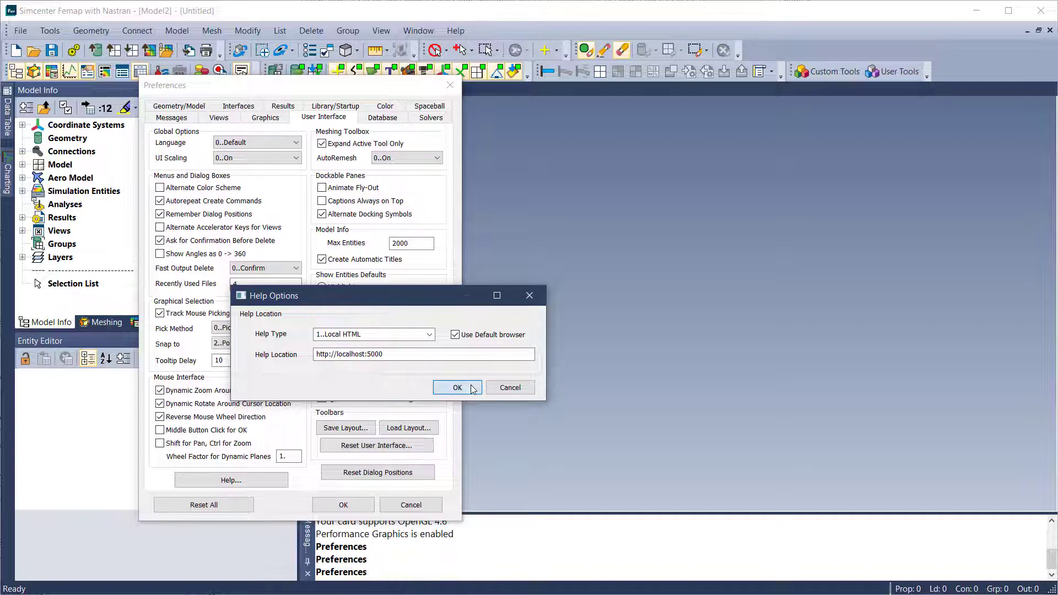
pyautogui.click(457, 388)
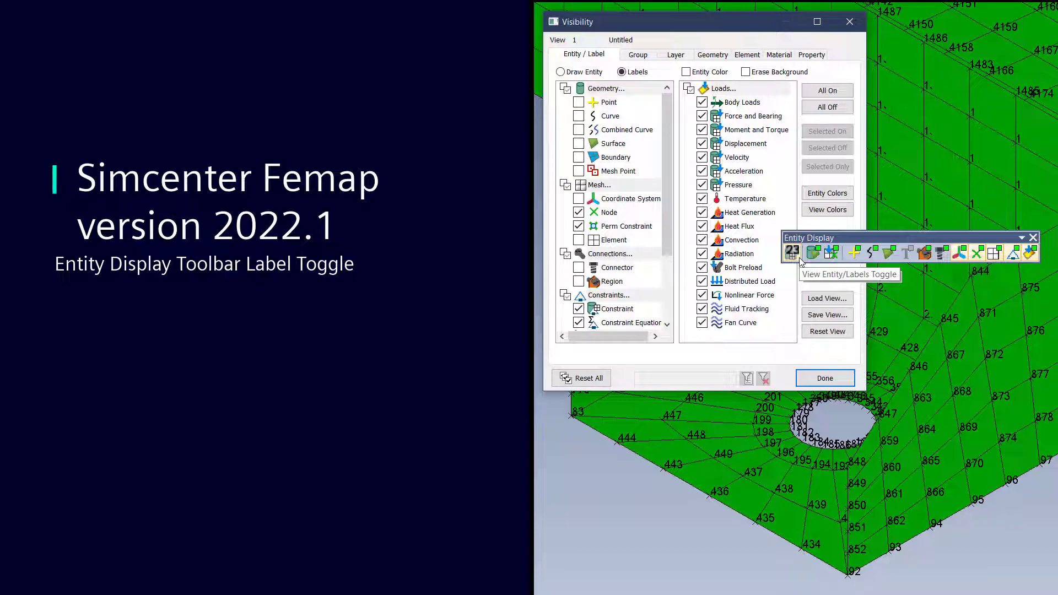
# - Toggle off entity labels so the fitting mesh shows no node or element IDs
pyautogui.click(823, 378)
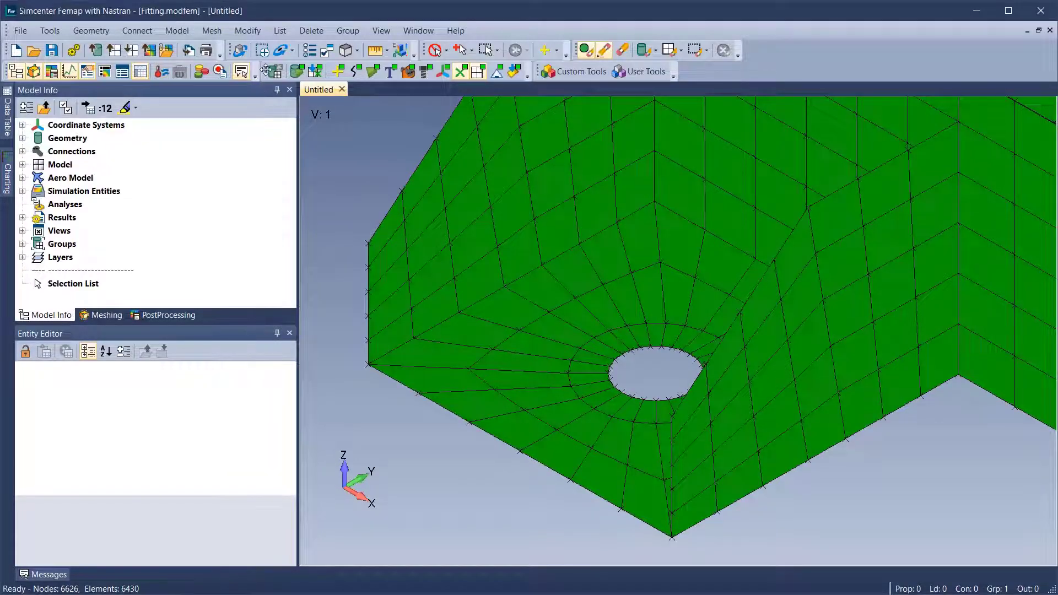